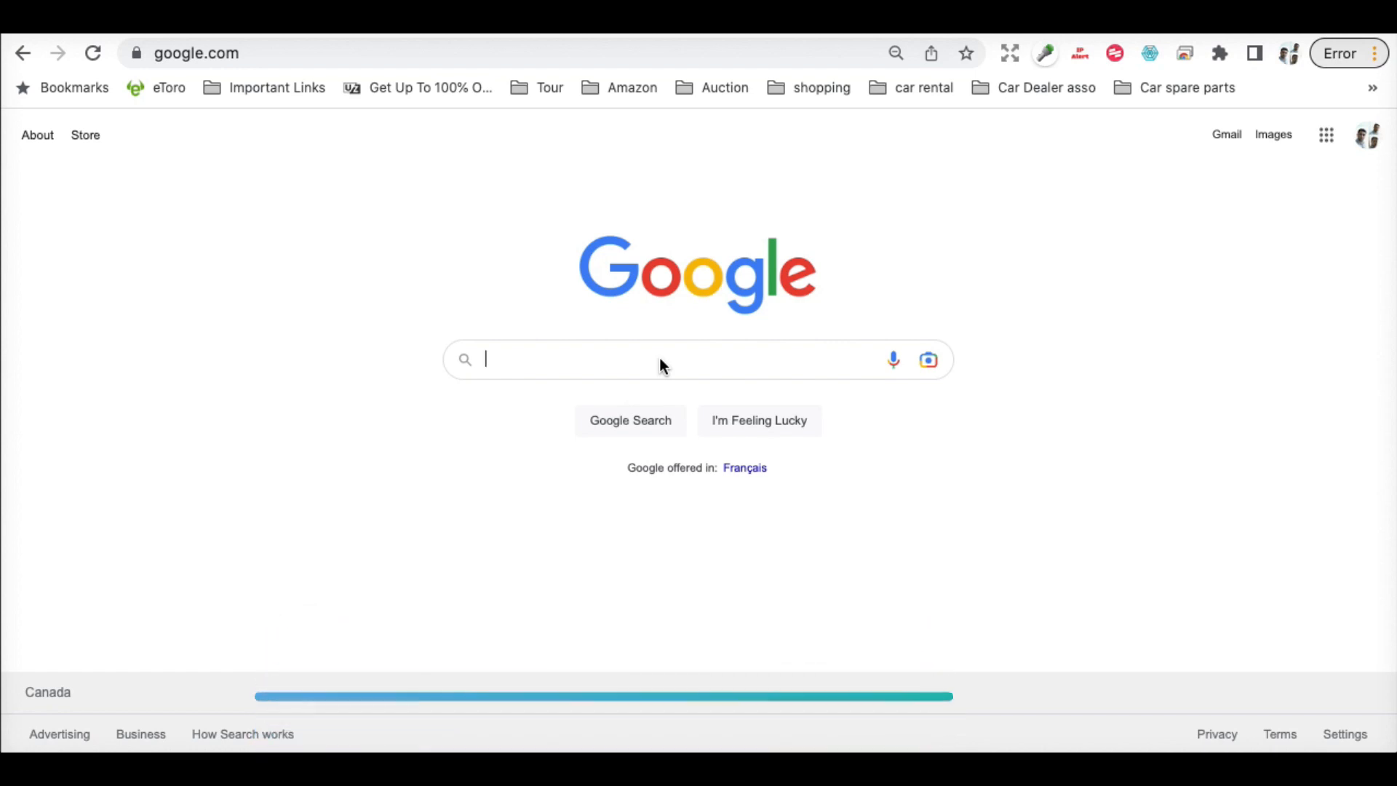
# Step: Search Google for 'talk to books' using the autocomplete suggestion
pyautogui.write('talk to b')
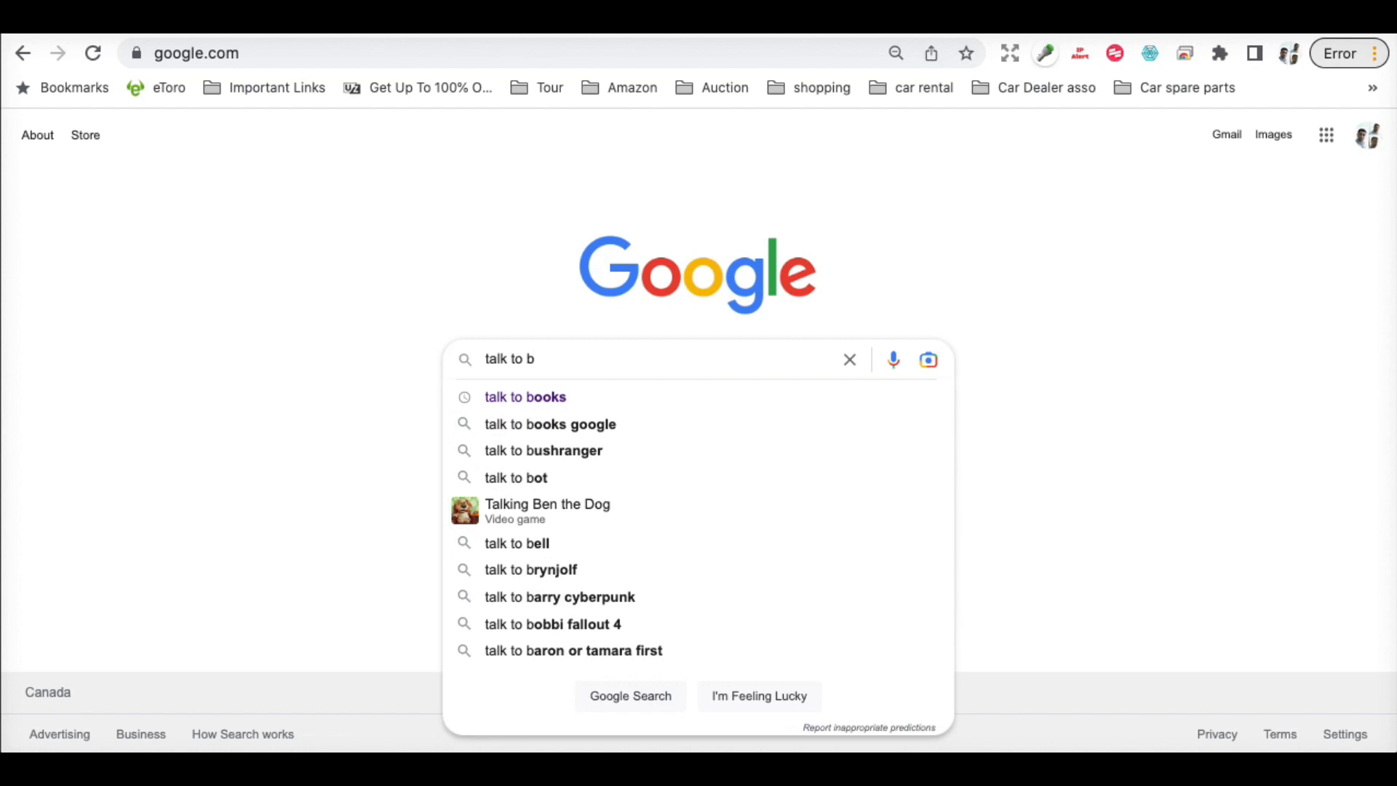
pyautogui.click(525, 396)
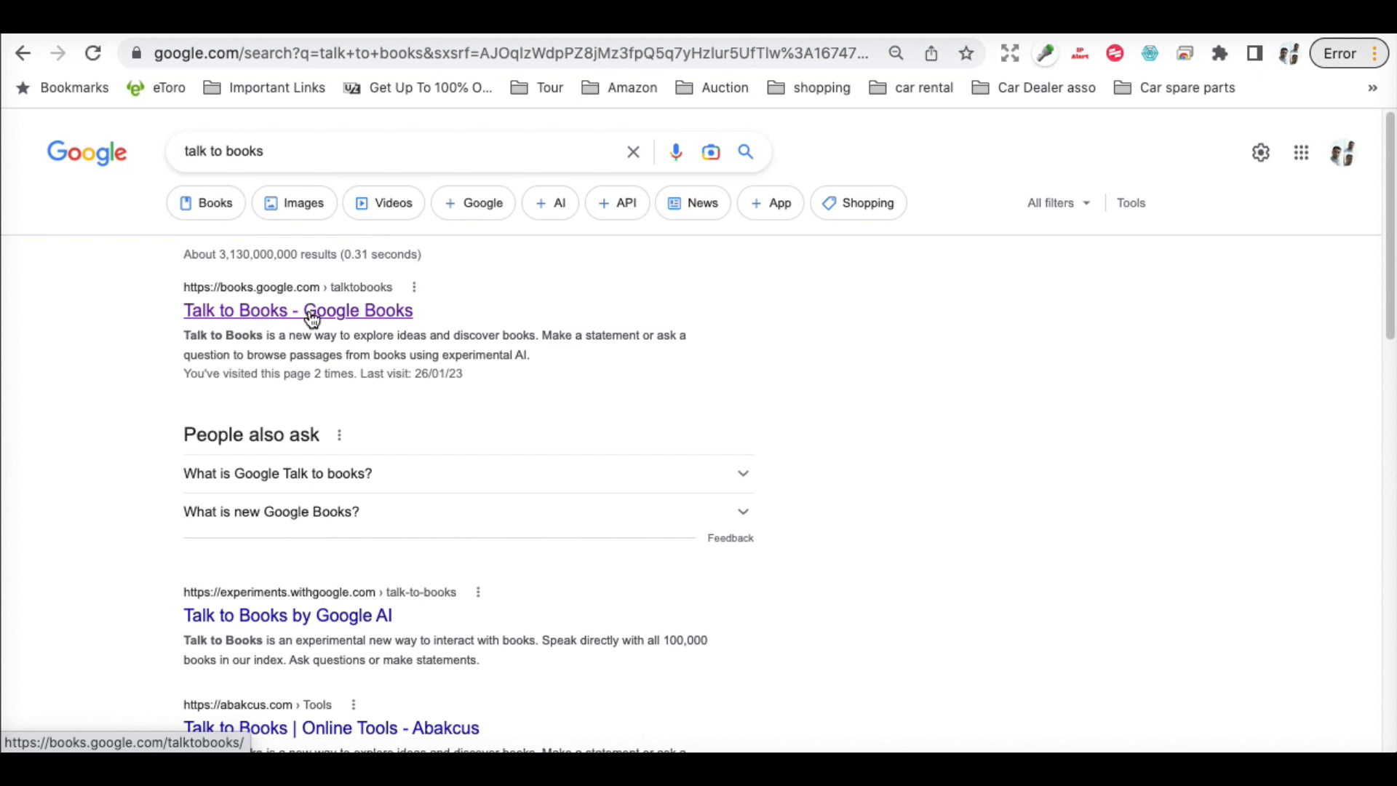
# Step: Open the 'Talk to Books – Google Books' result
pyautogui.click(298, 310)
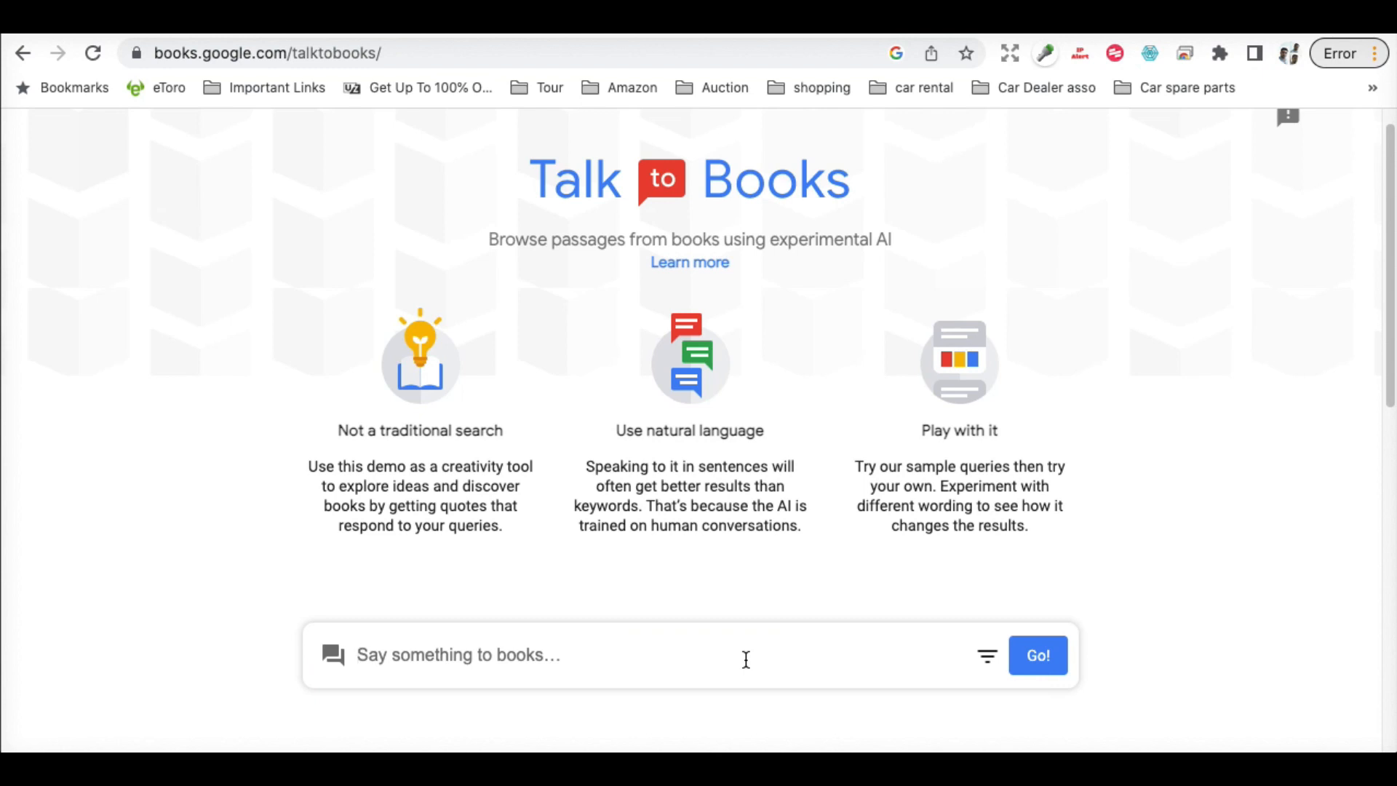
# Step: Ask 'how to generate passive income online' and view the first passage in its book
pyautogui.write('passis')
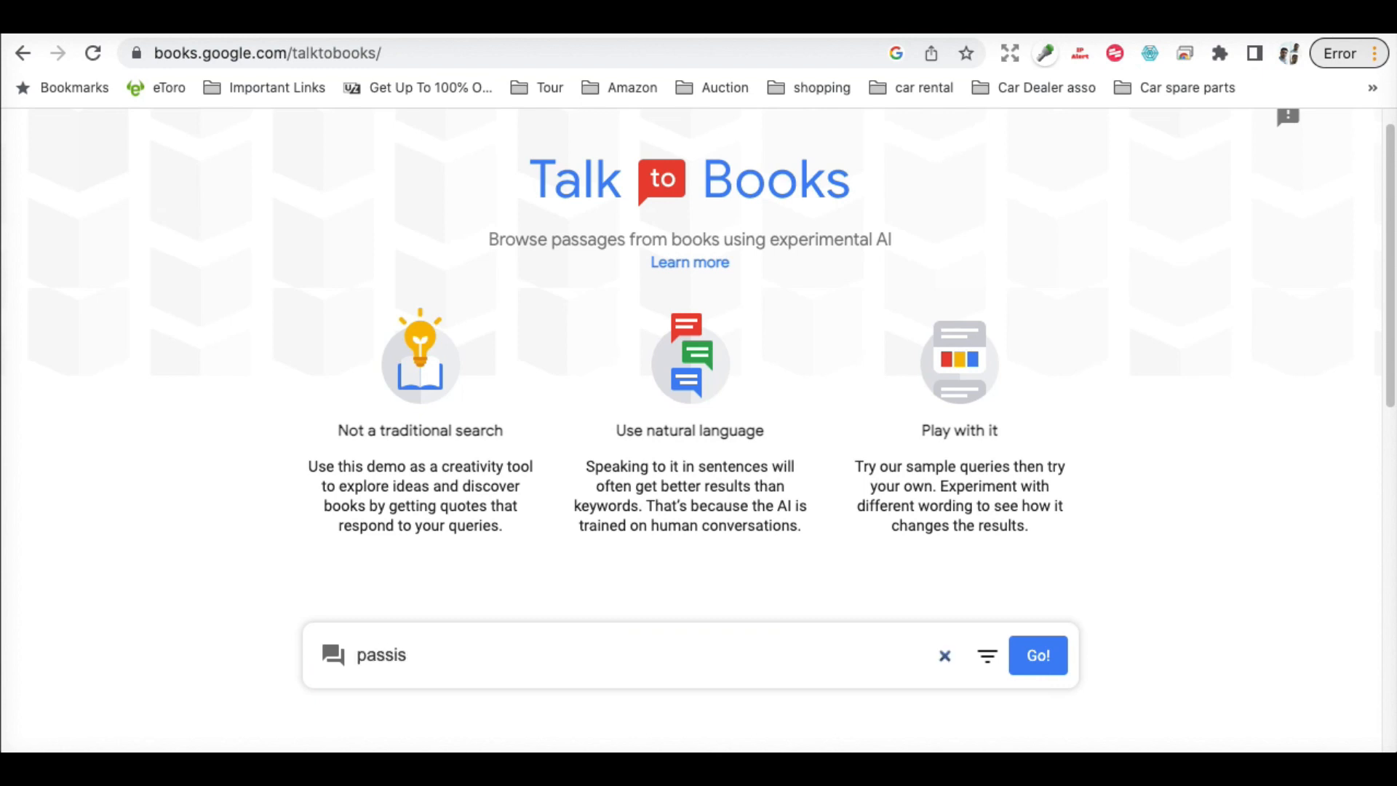
pyautogui.click(944, 656)
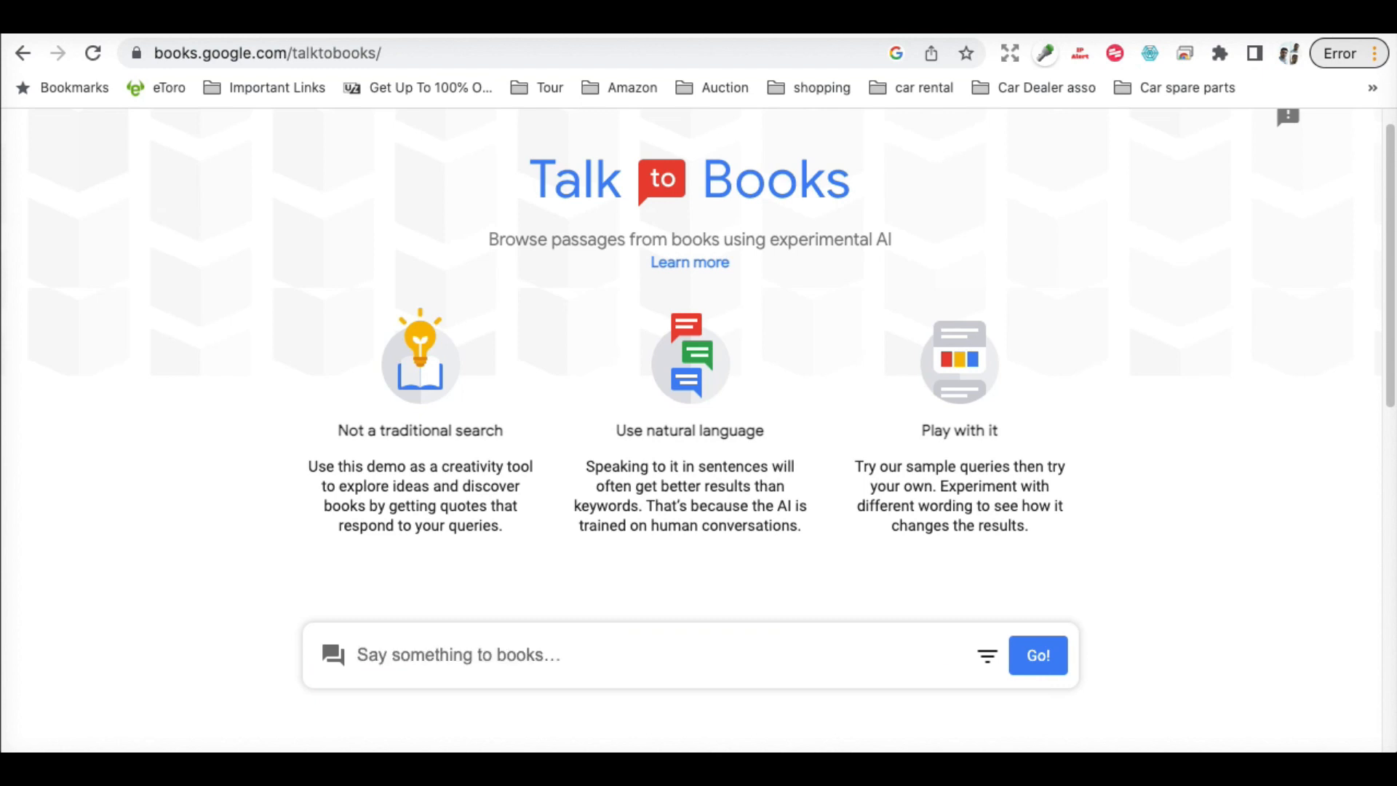
pyautogui.write('how to generate passive income online')
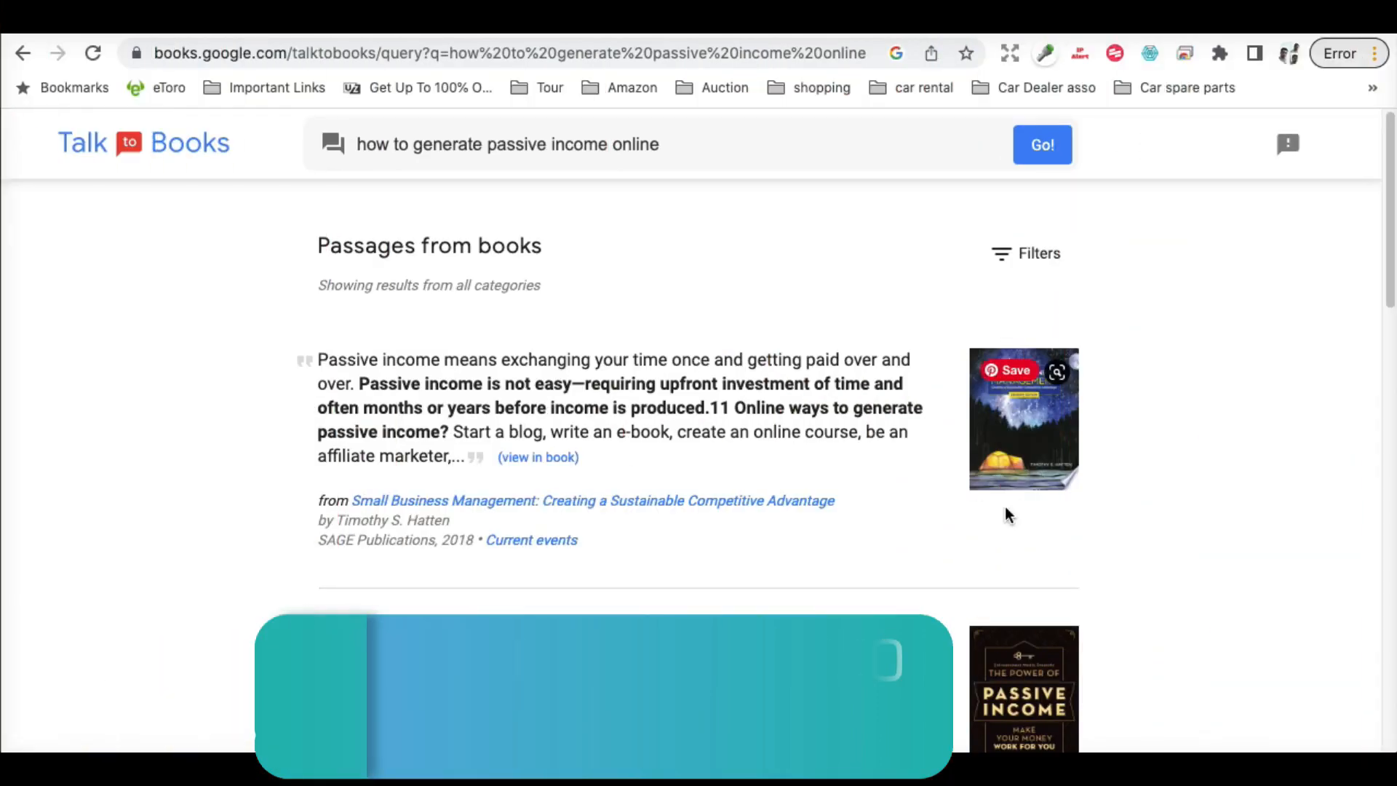
pyautogui.scroll(-3)
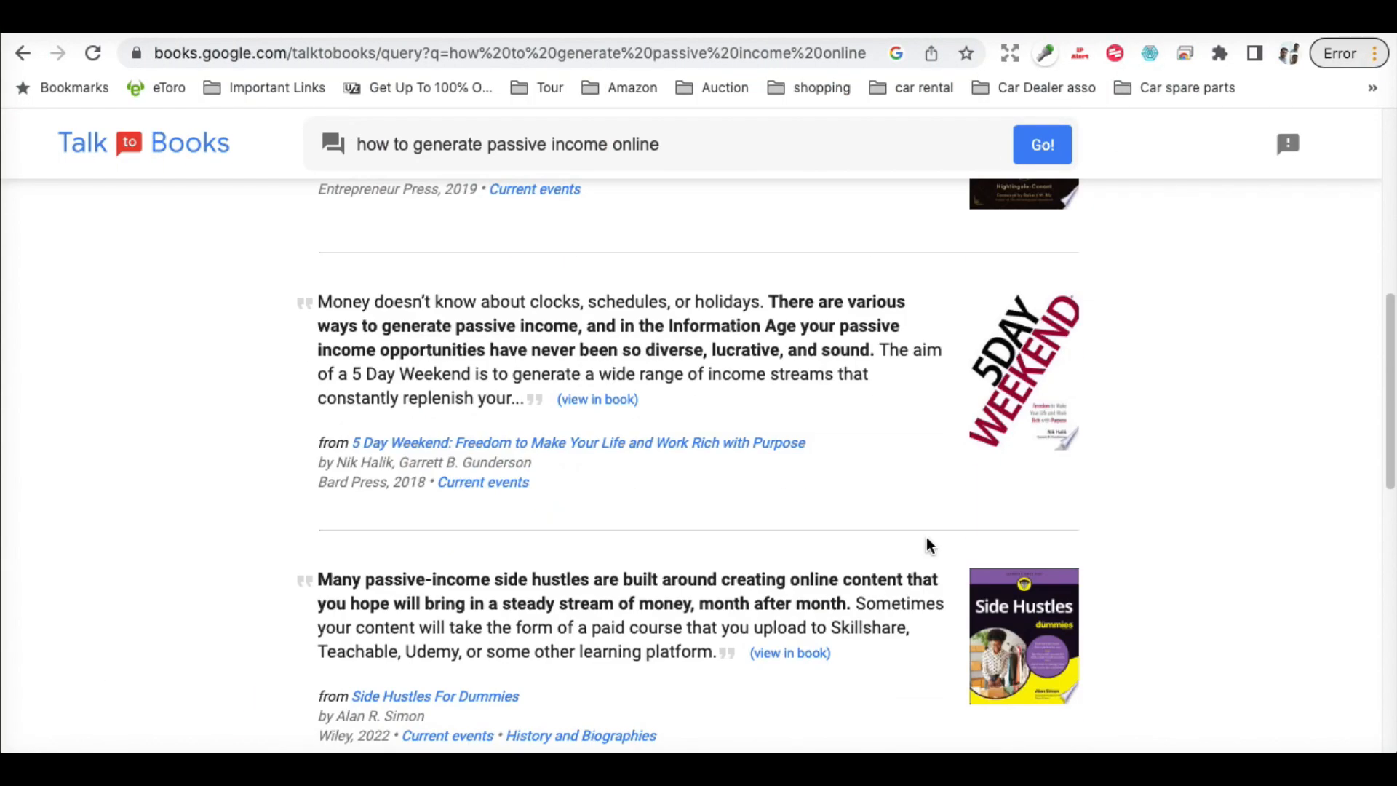
pyautogui.scroll(3)
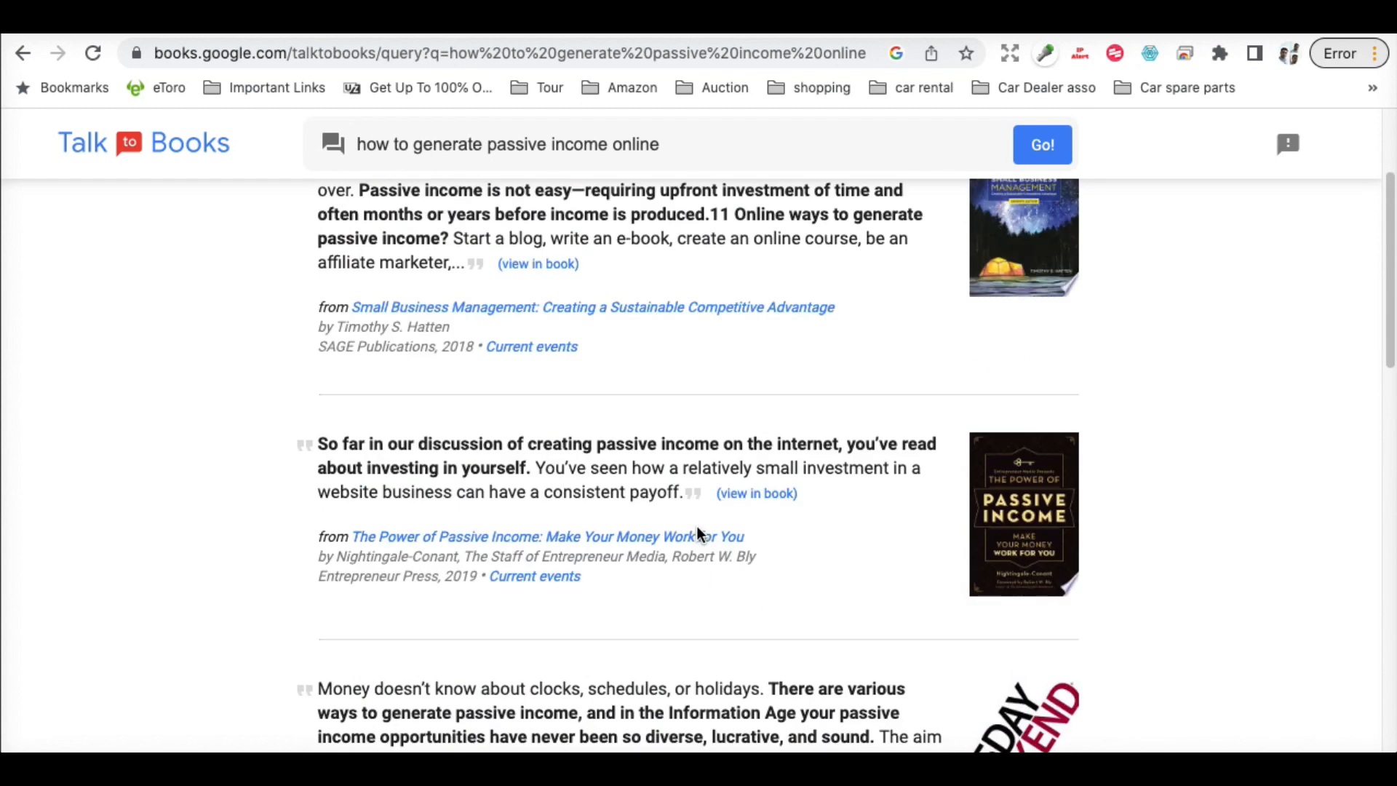
pyautogui.click(537, 263)
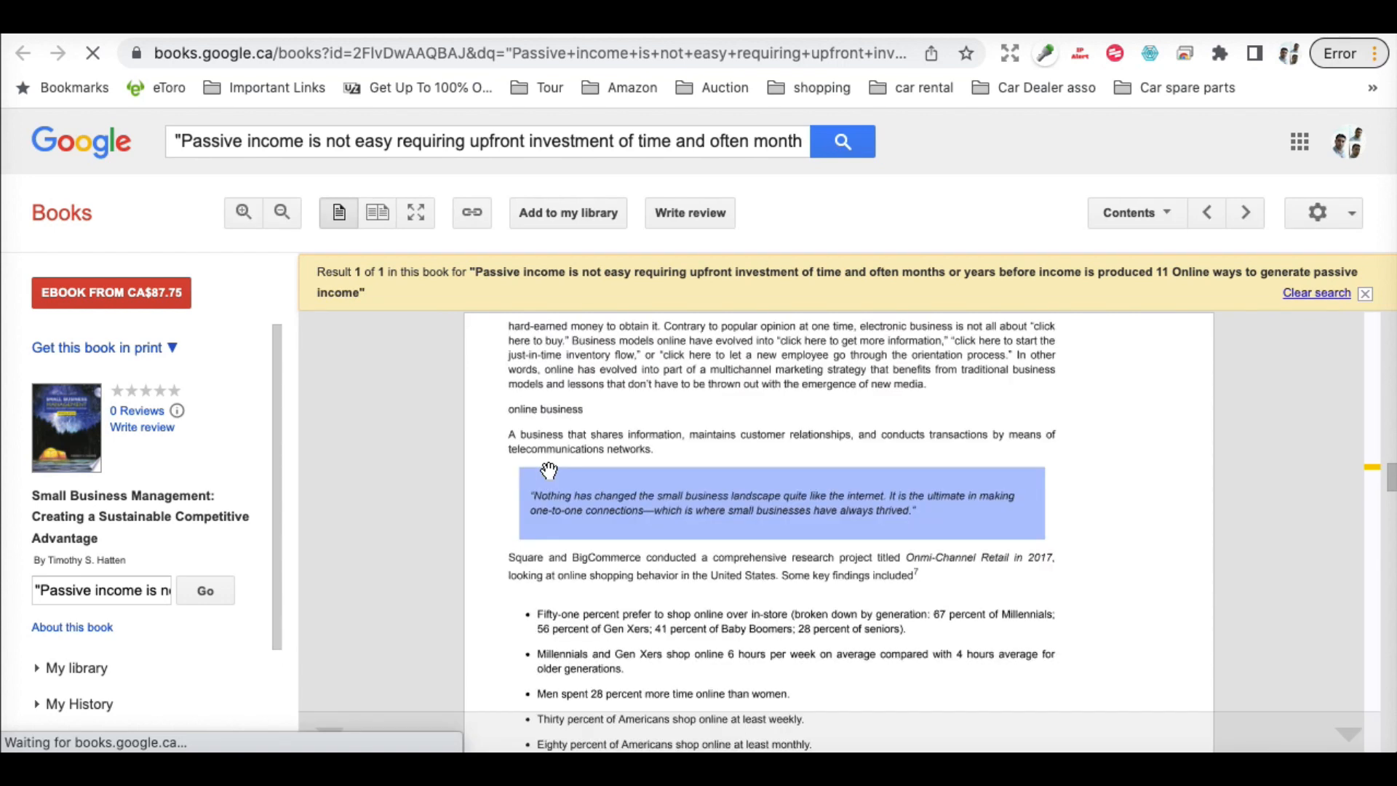
# Step: Scroll through the Small Business Management preview in Google Books
pyautogui.scroll(-3)
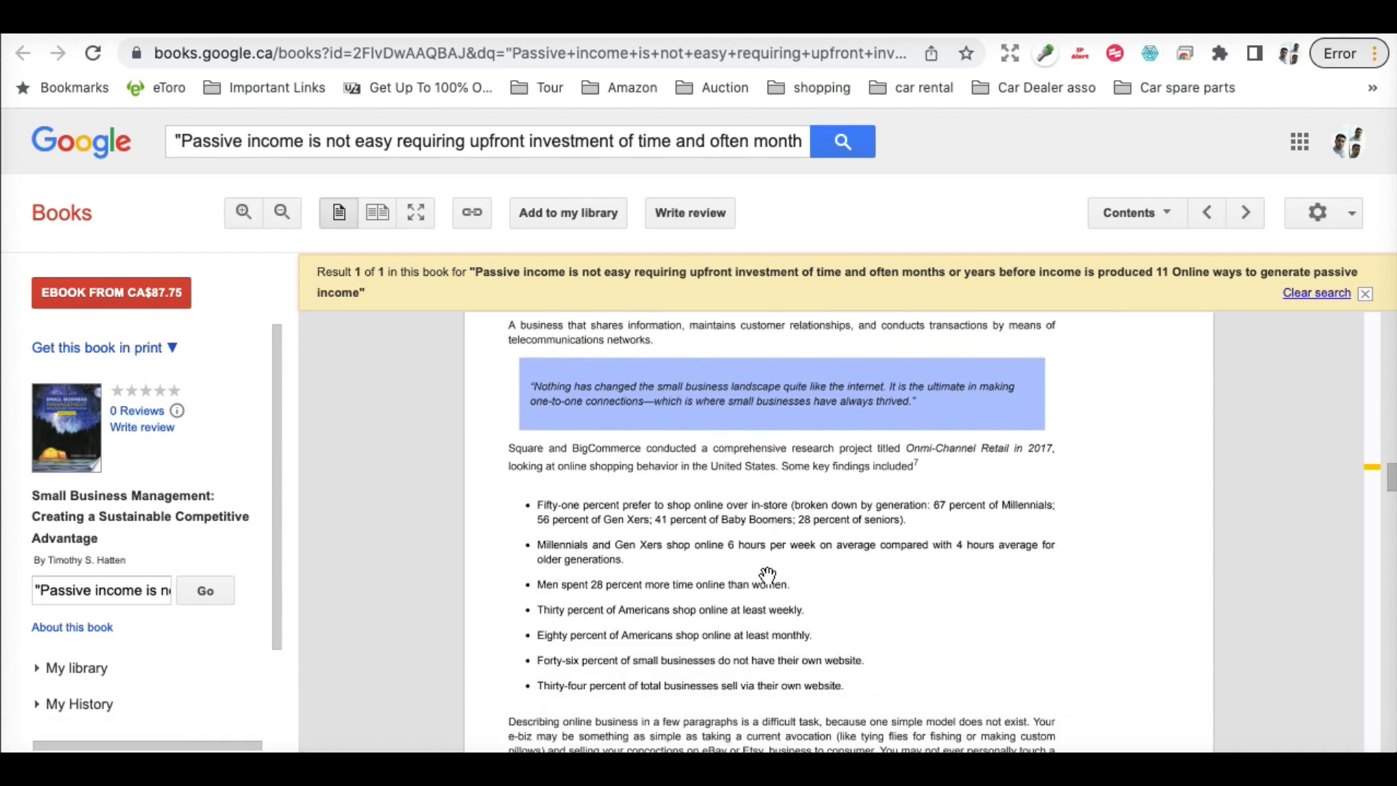
pyautogui.scroll(3)
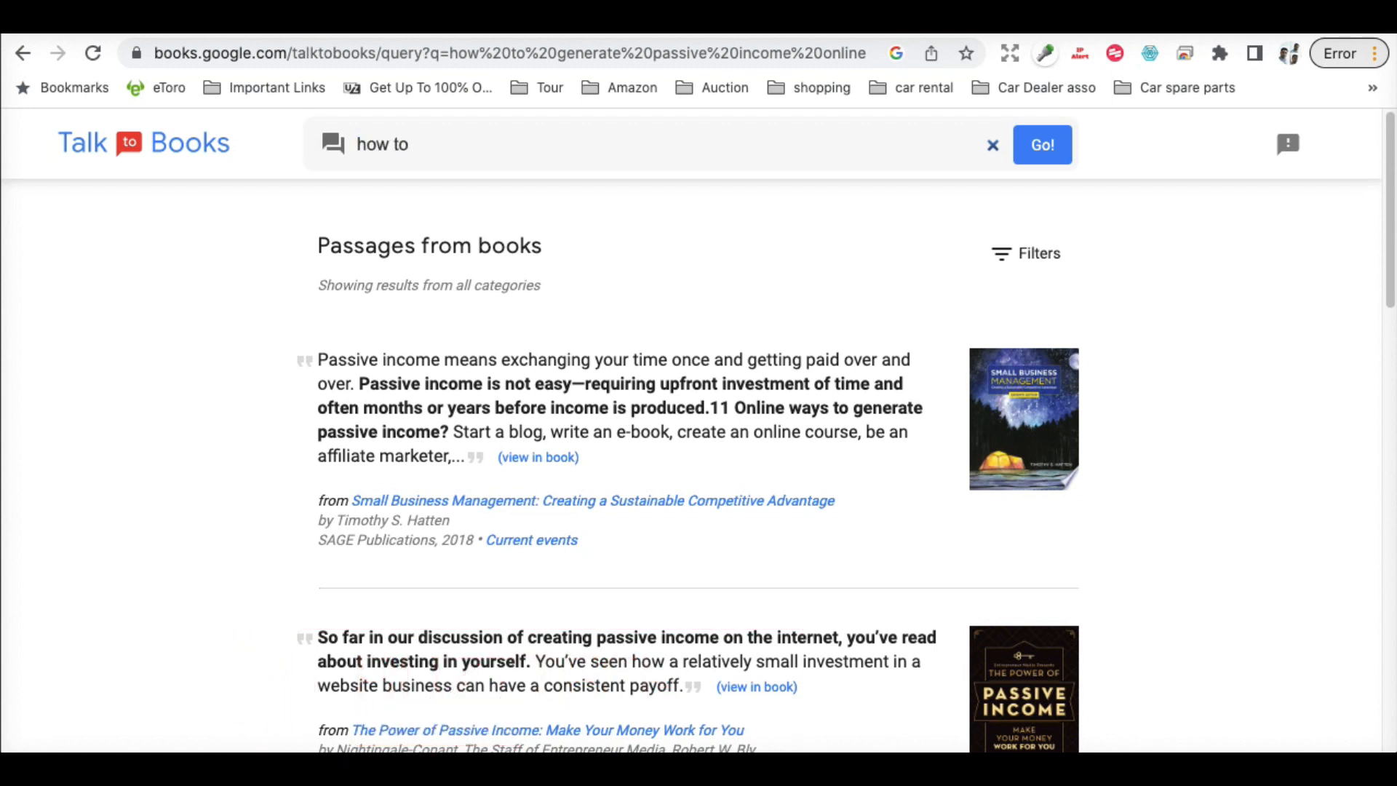
# Step: Ask Talk to Books 'how to create youtube shorts' and submit it
pyautogui.write('gener')
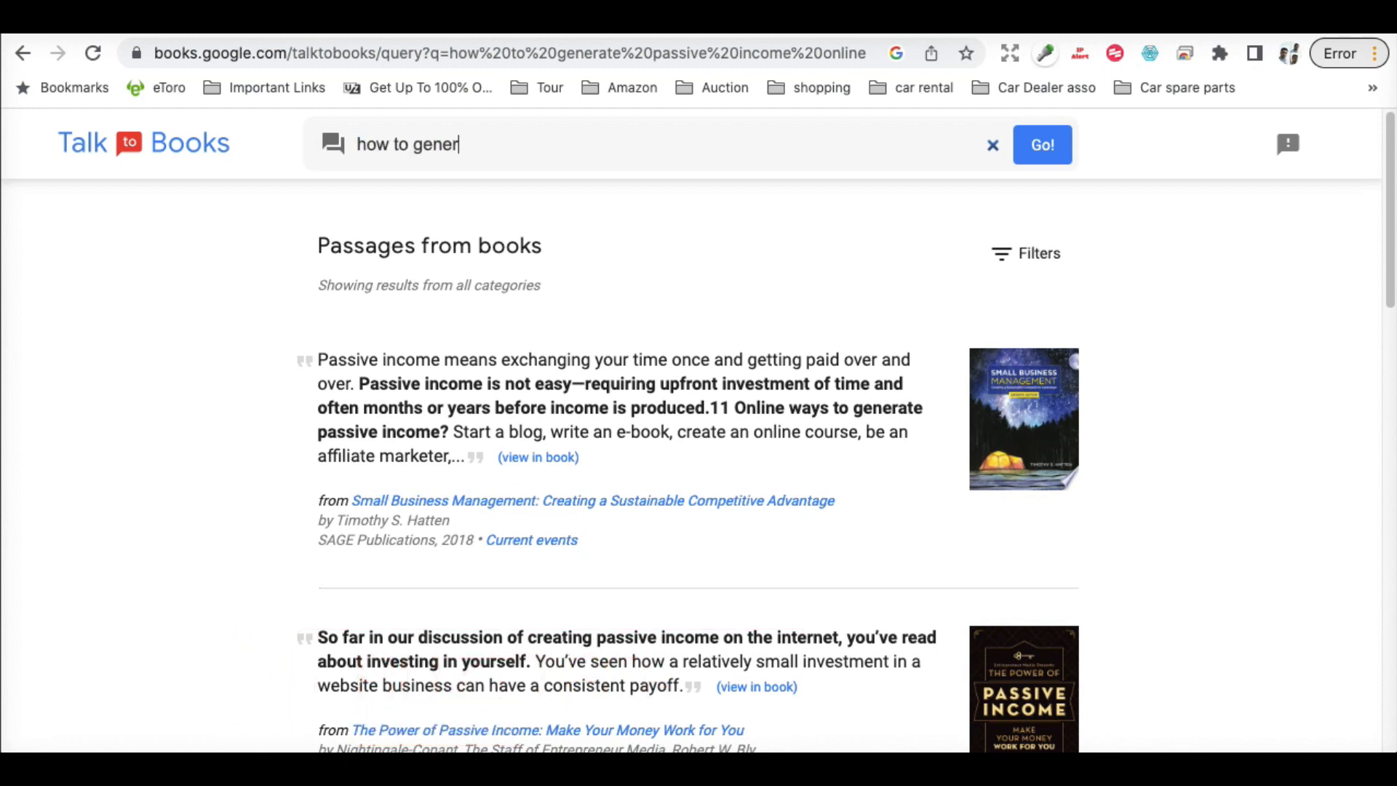
pyautogui.write('ate')
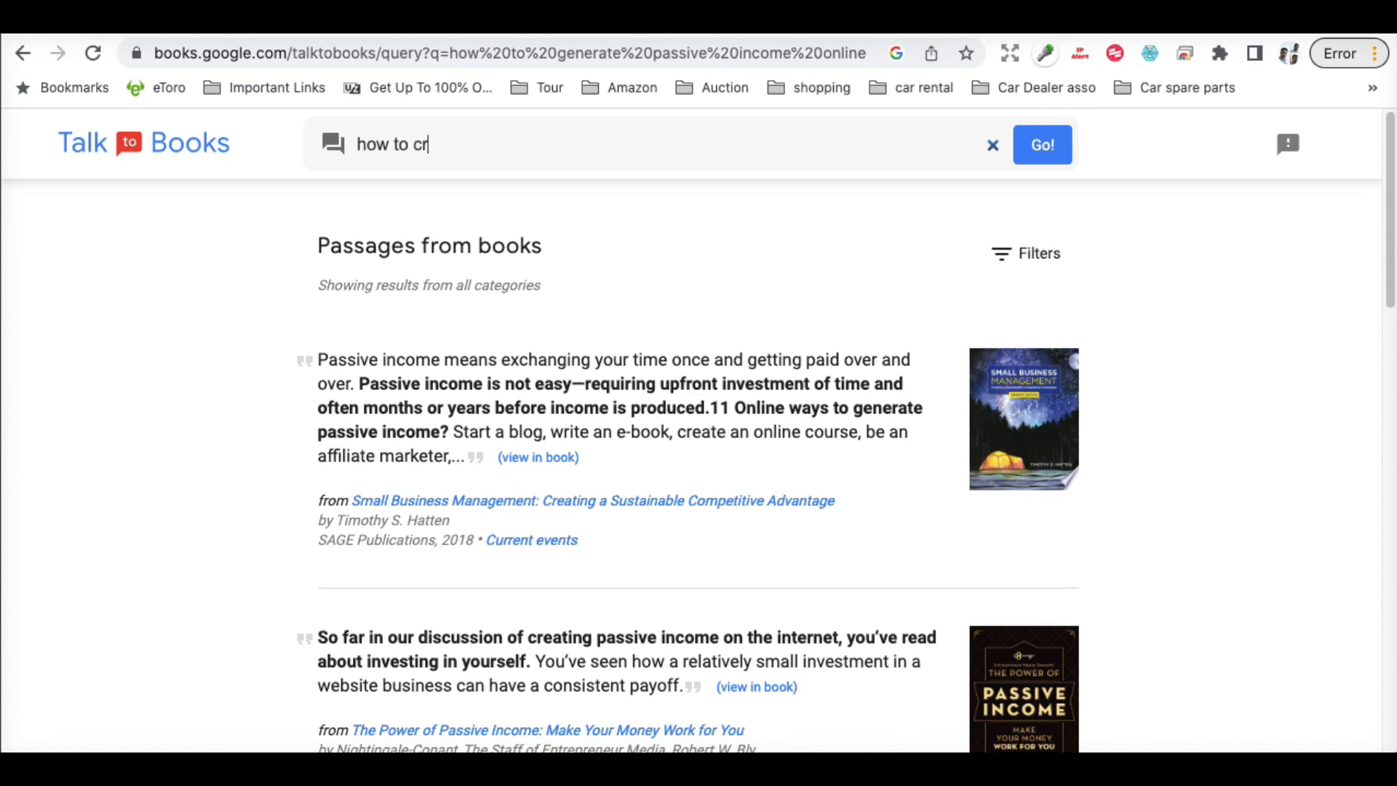
pyautogui.write('eate')
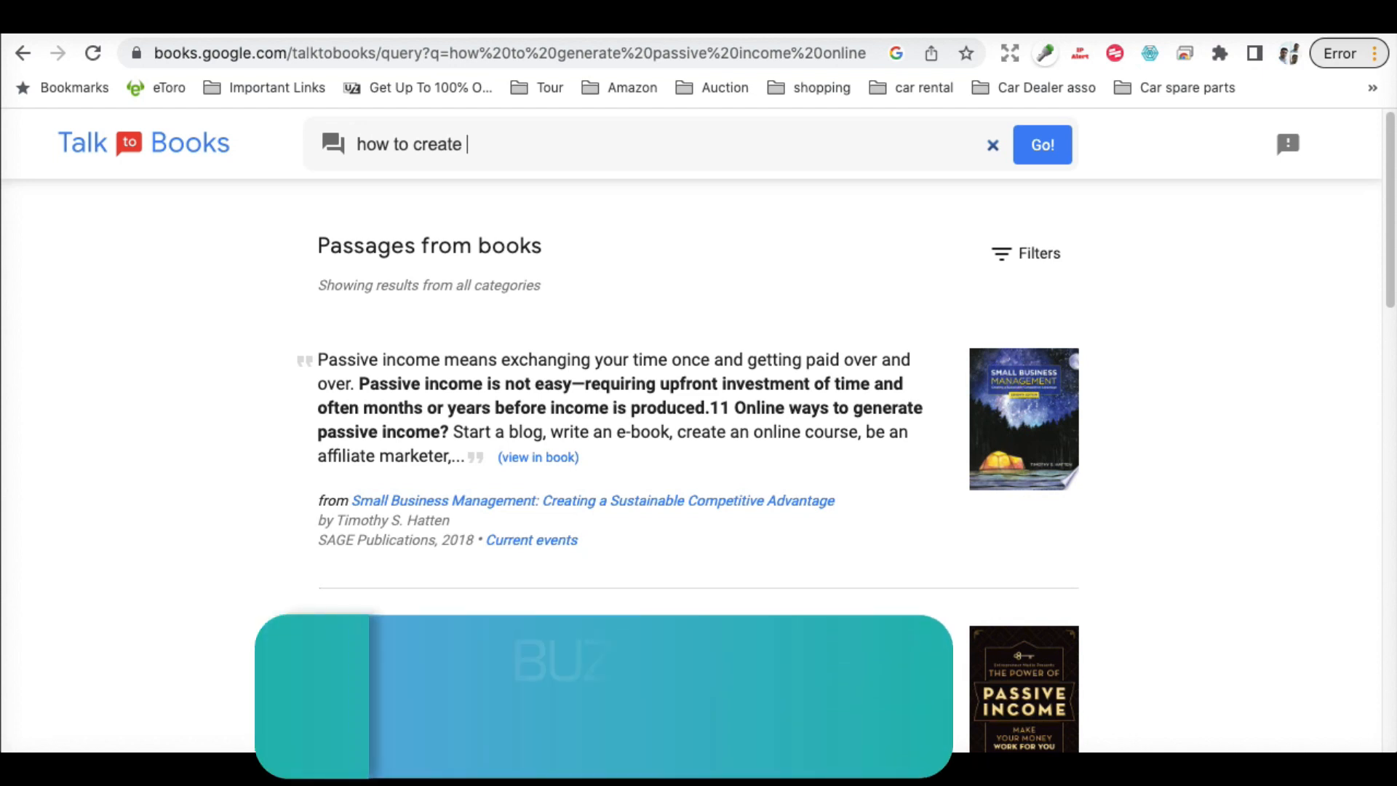
pyautogui.write('youtube s')
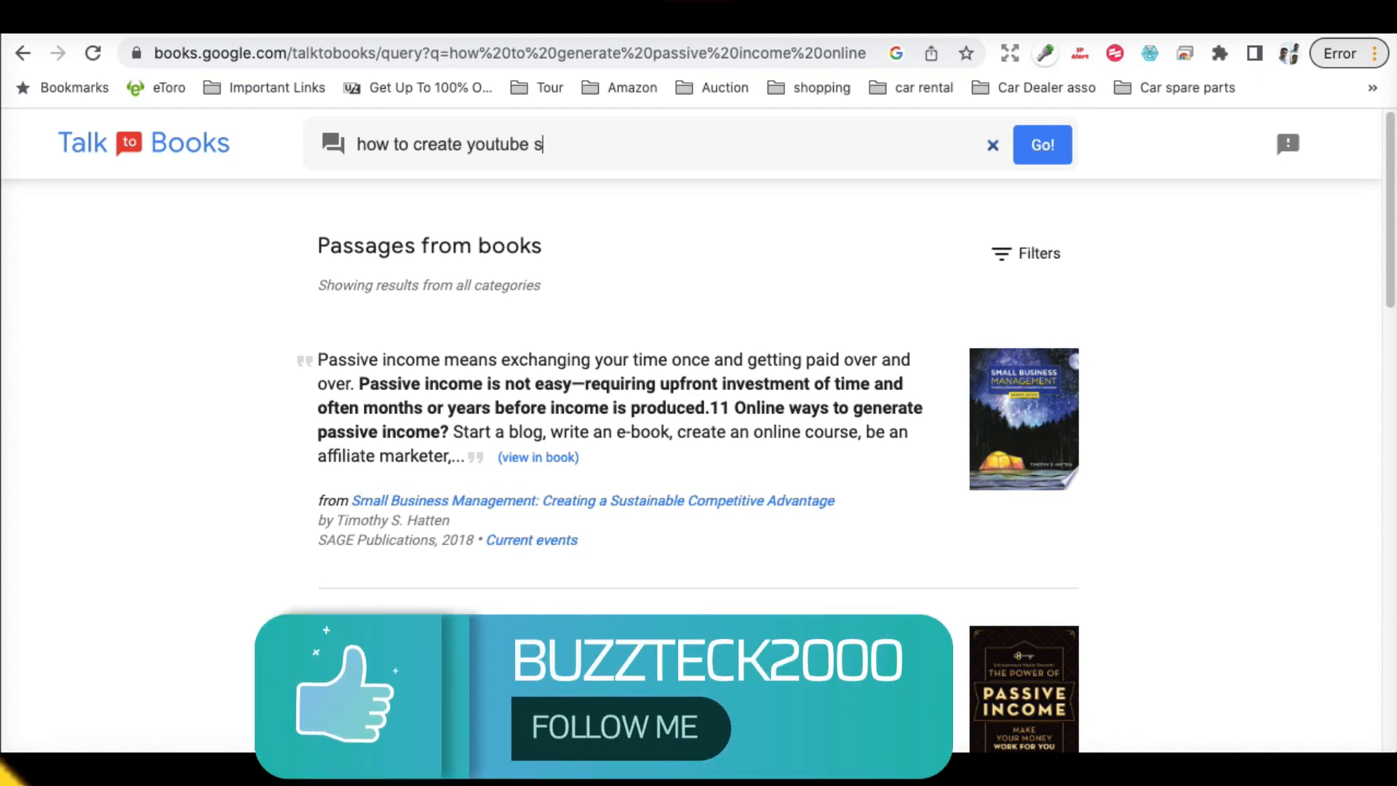
pyautogui.click(1041, 144)
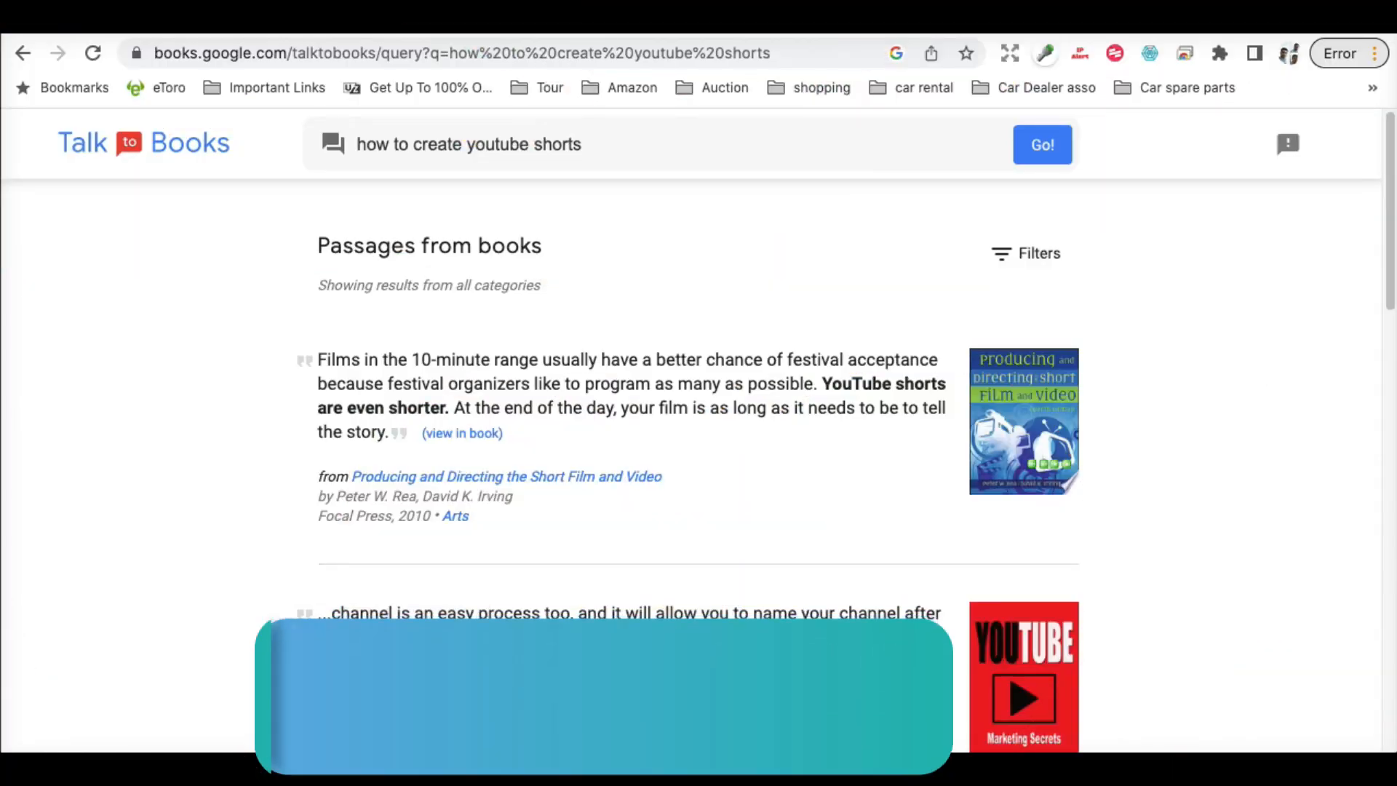
pyautogui.scroll(-3)
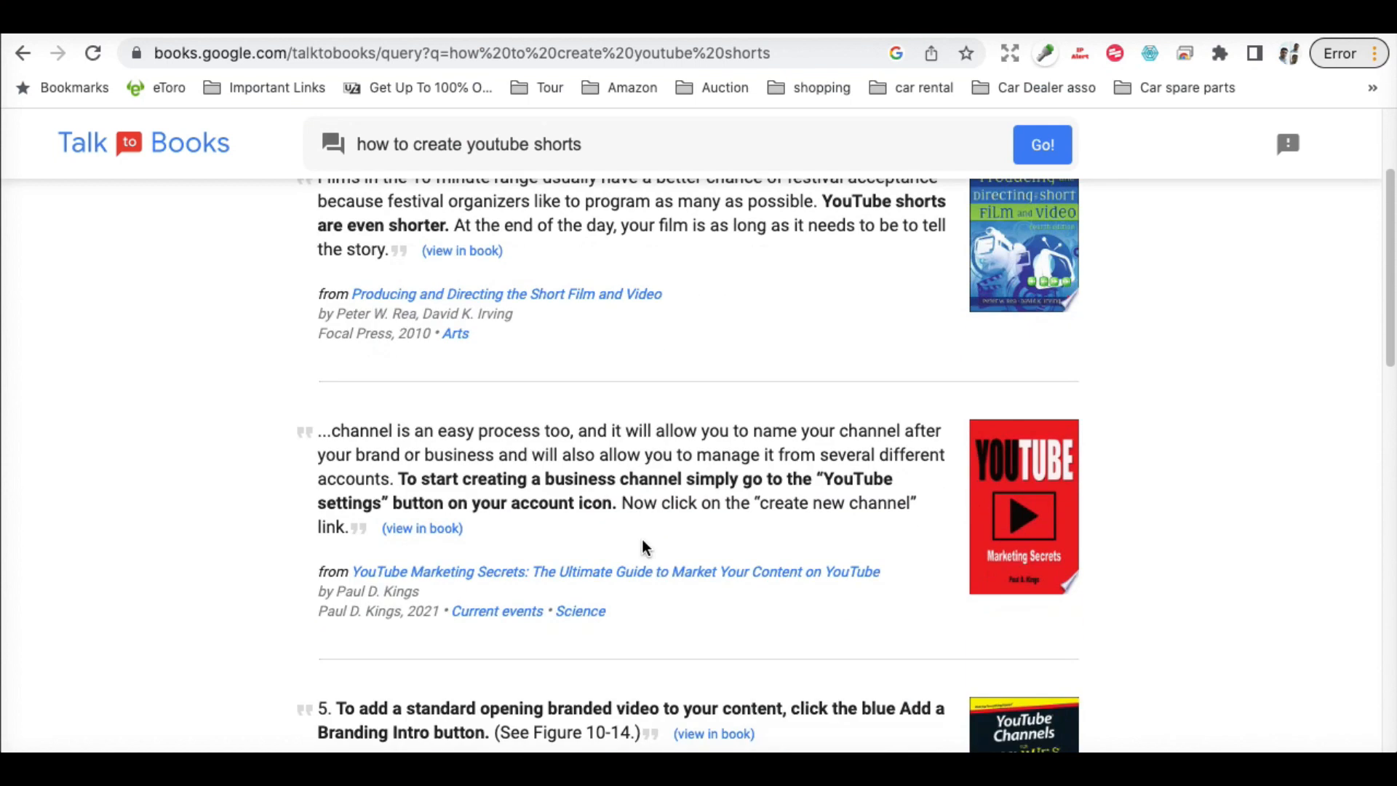
pyautogui.scroll(-3)
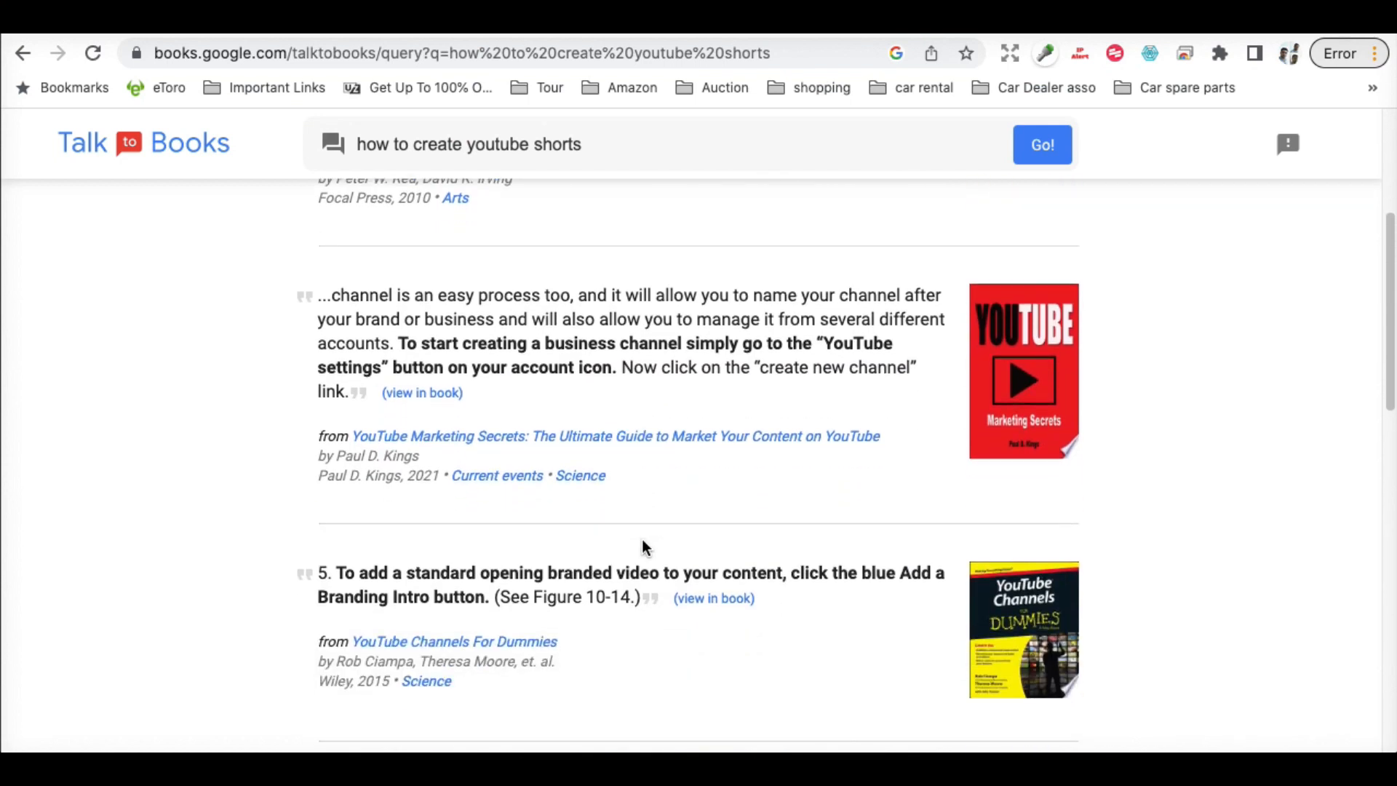
pyautogui.scroll(-3)
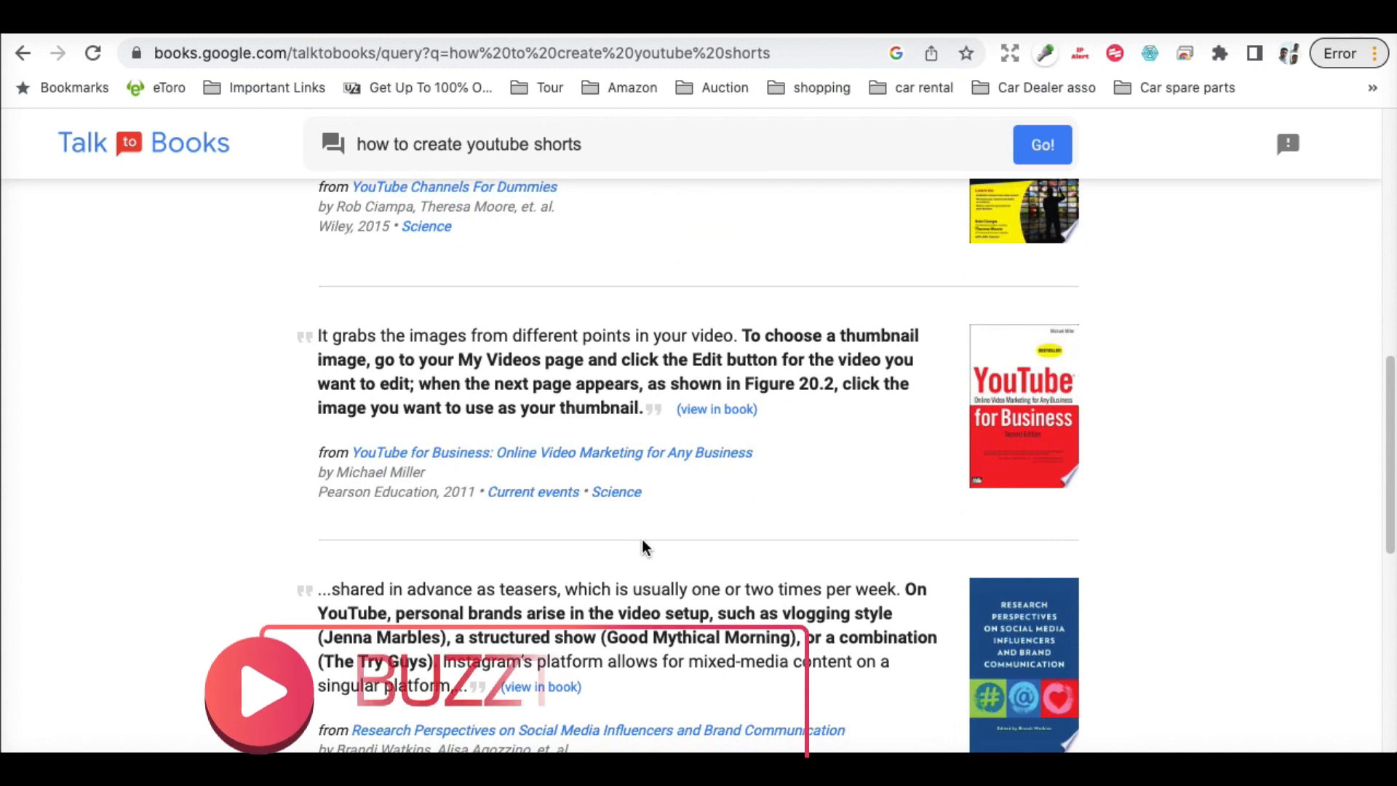
pyautogui.scroll(3)
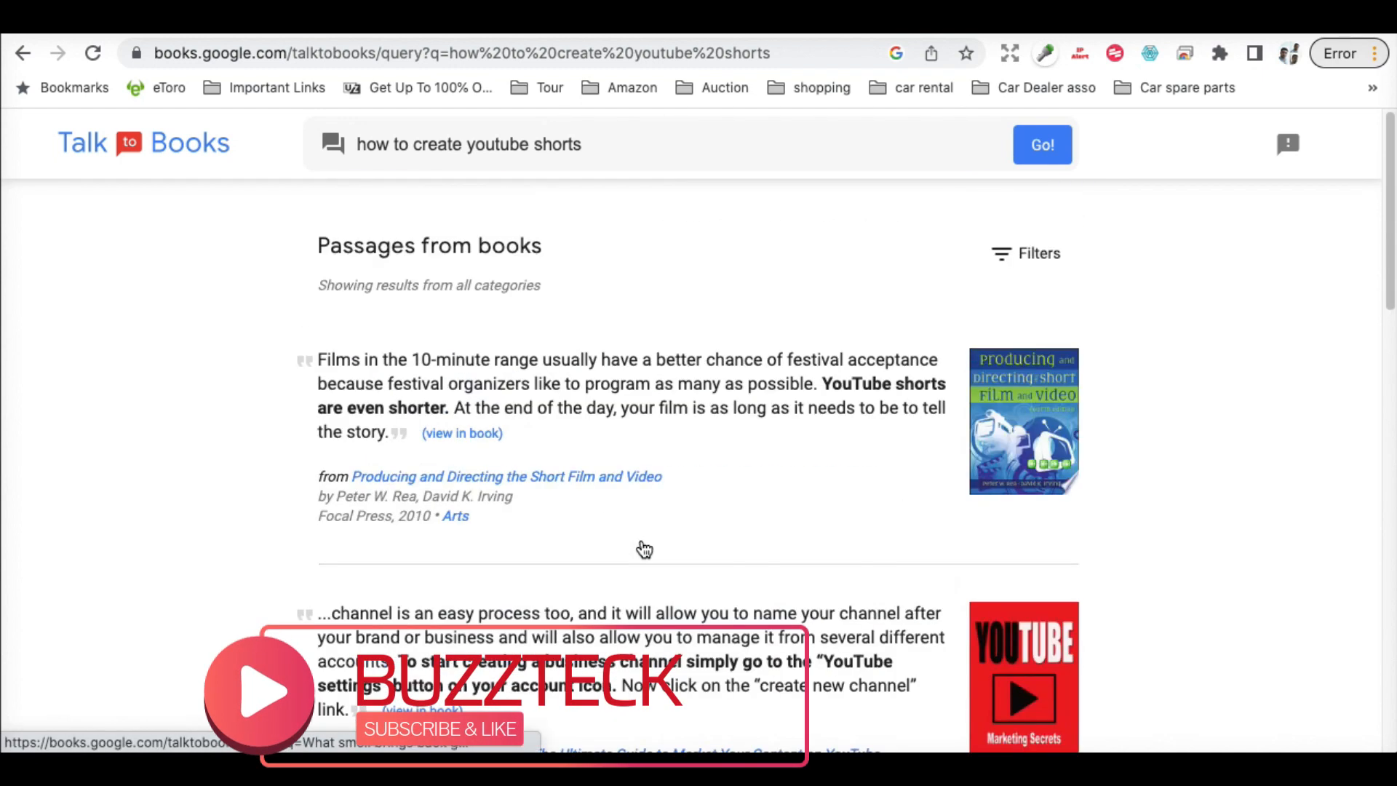